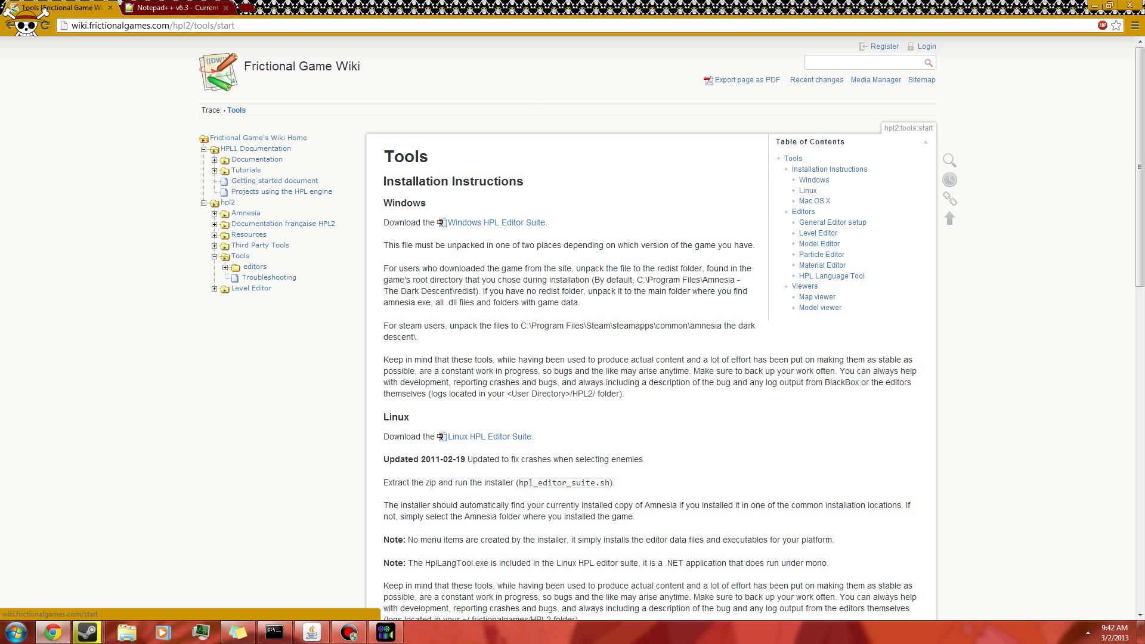
# - Switch from the wiki Tools installation page to the Notepad++ 6.3 download page
pyautogui.scroll(-3)
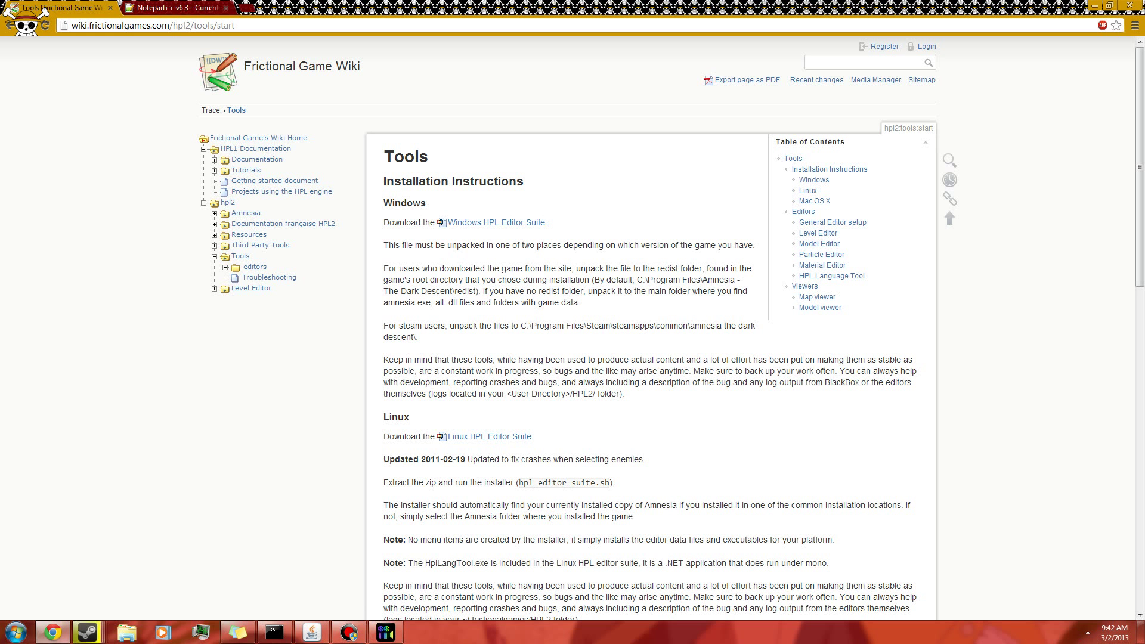
pyautogui.click(175, 7)
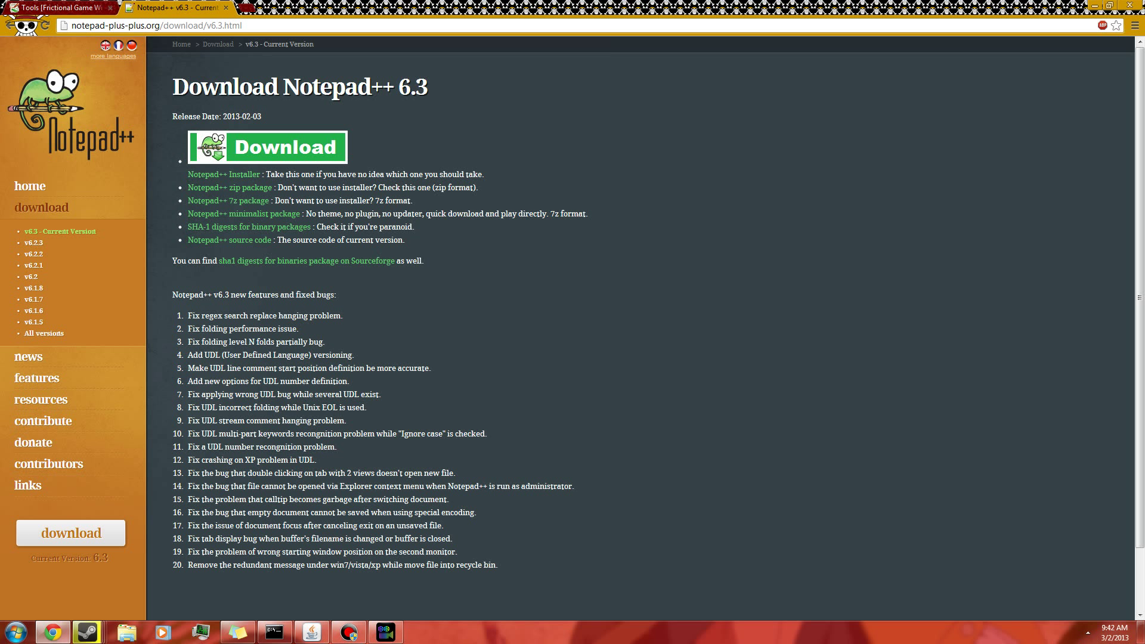
# - Toggle between the Notepad++ and wiki tabs, ending on the wiki Tools installation page
pyautogui.click(55, 8)
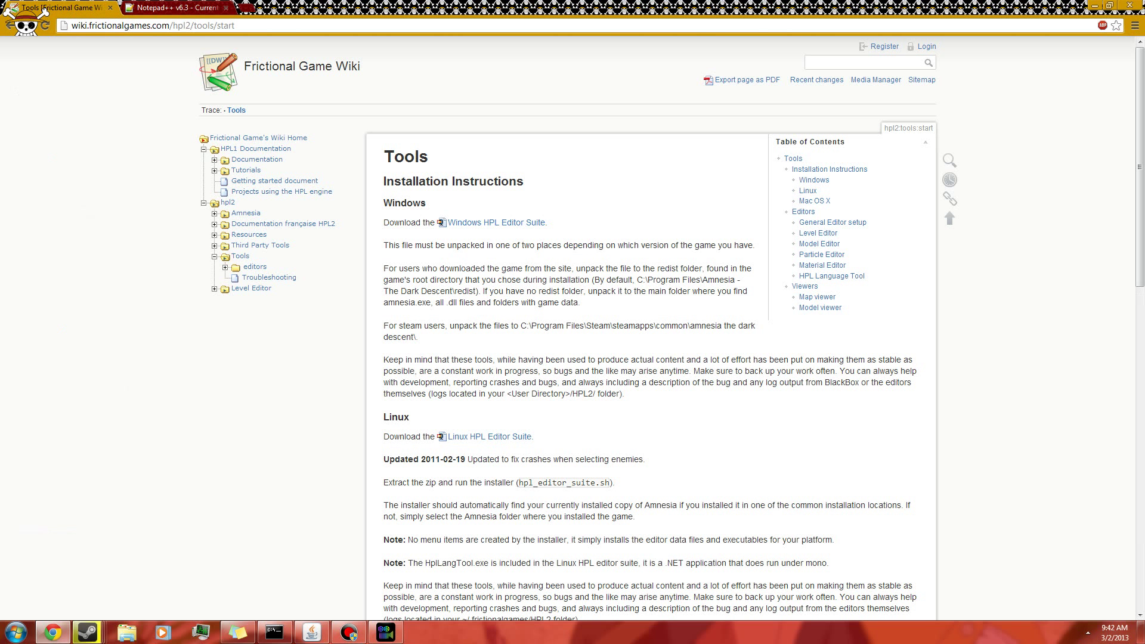
pyautogui.click(175, 7)
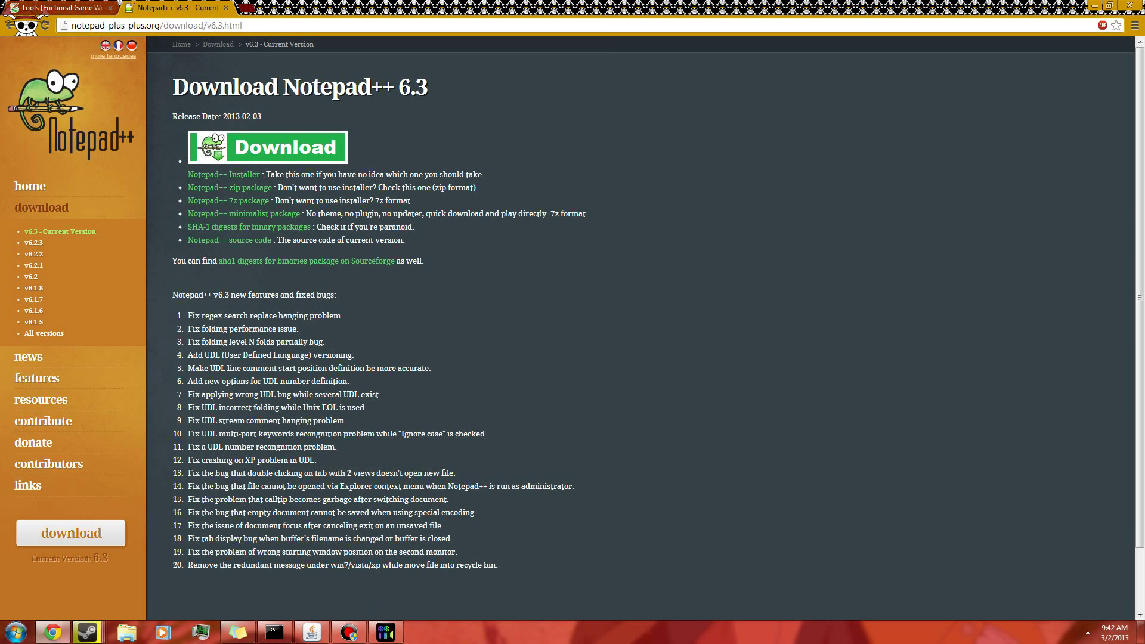
pyautogui.click(55, 7)
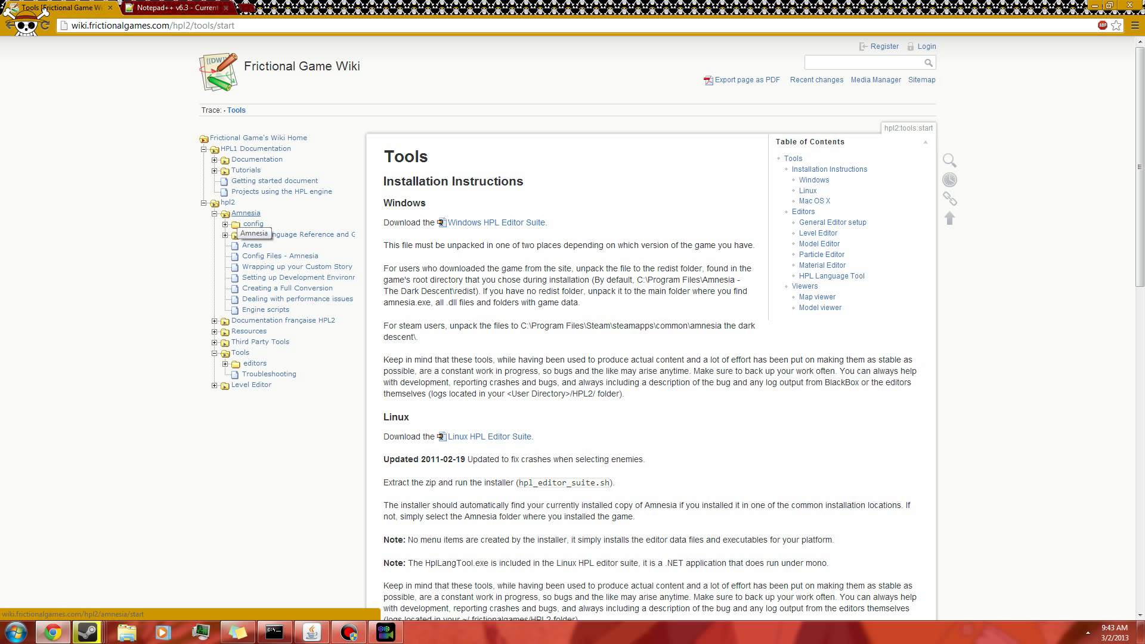
pyautogui.moveTo(265, 309)
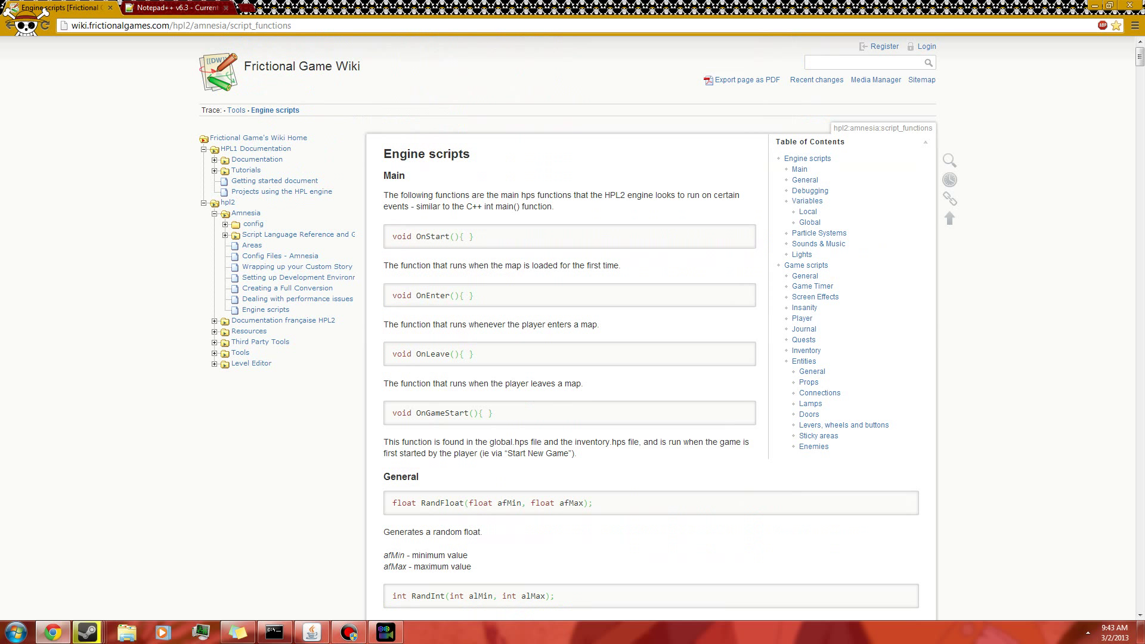
# - Scroll through the Engine scripts function list on the wiki
pyautogui.scroll(-3)
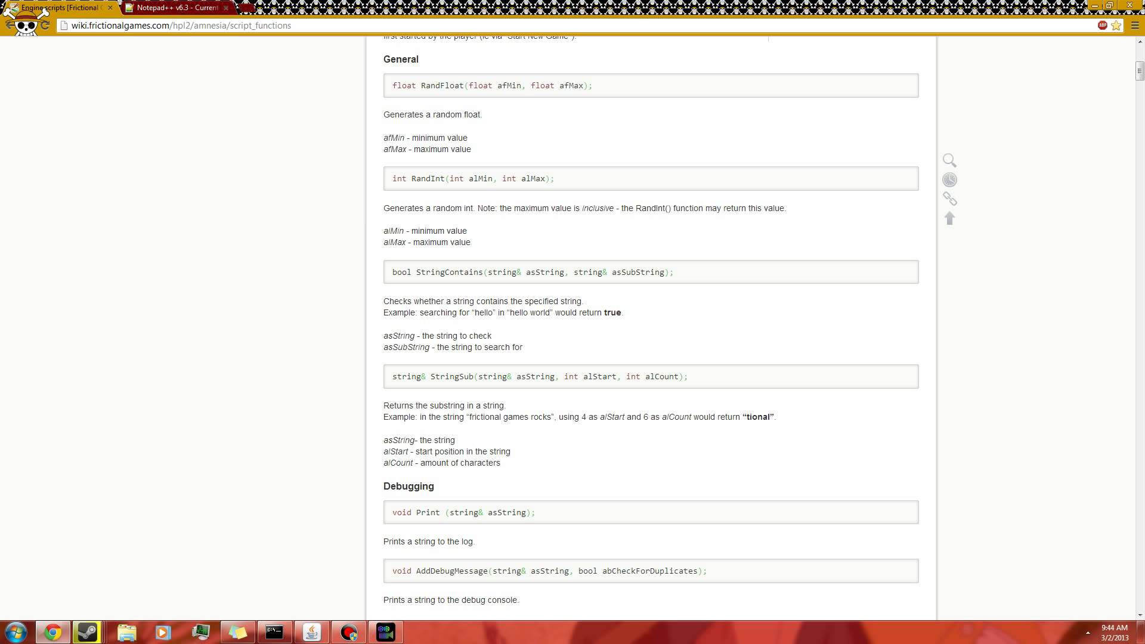
pyautogui.scroll(-3)
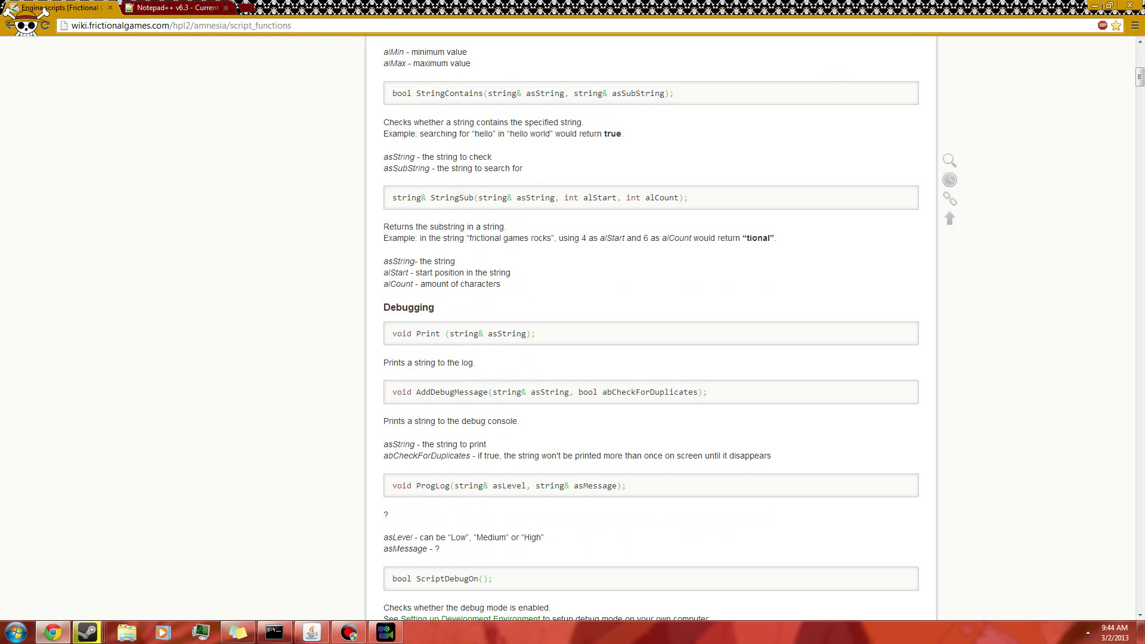
pyautogui.scroll(-3)
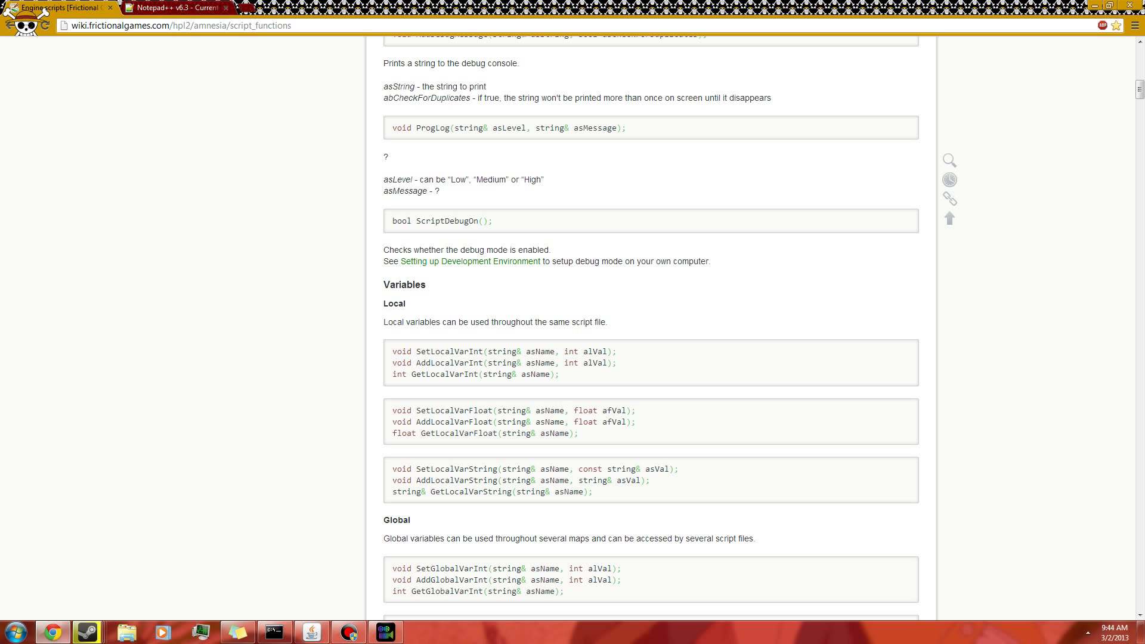
pyautogui.scroll(-3)
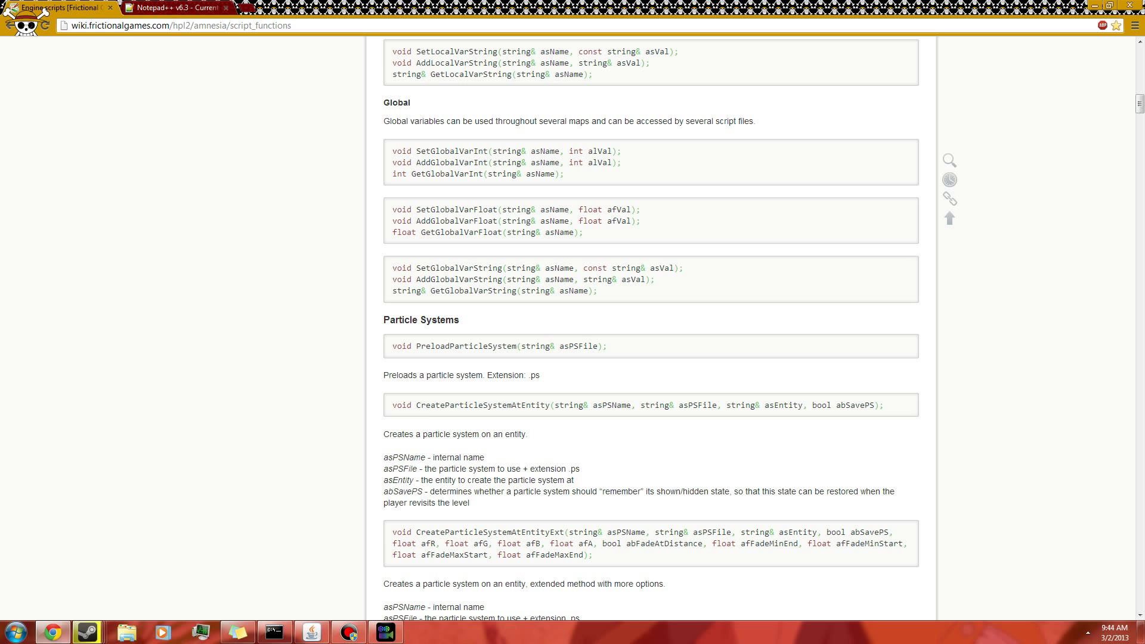
pyautogui.scroll(3)
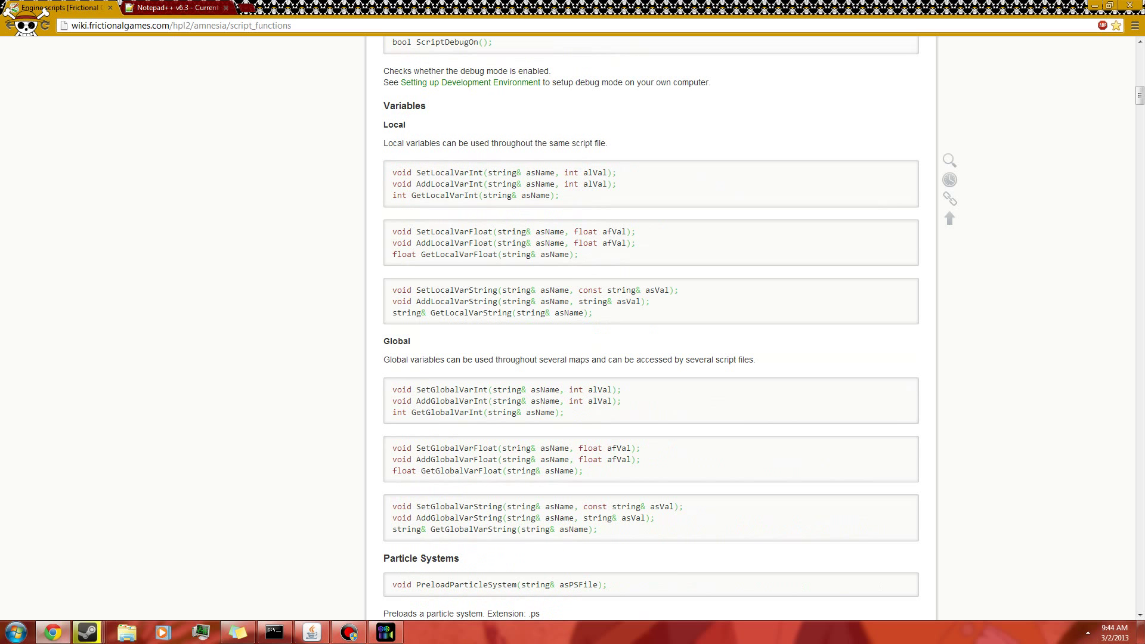
pyautogui.scroll(-3)
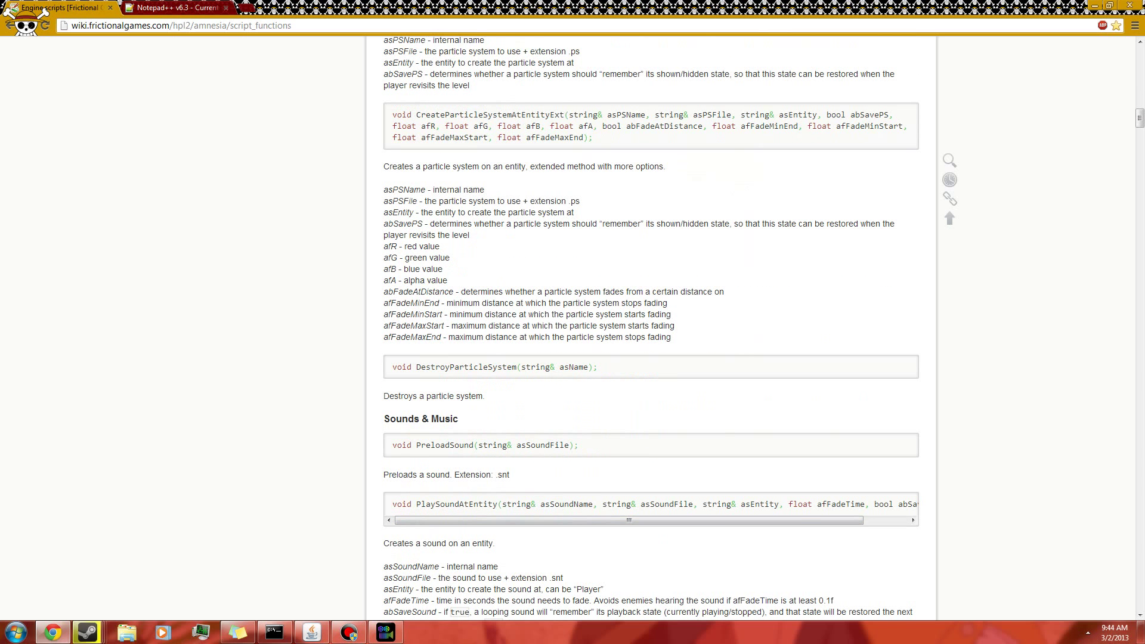
pyautogui.scroll(-3)
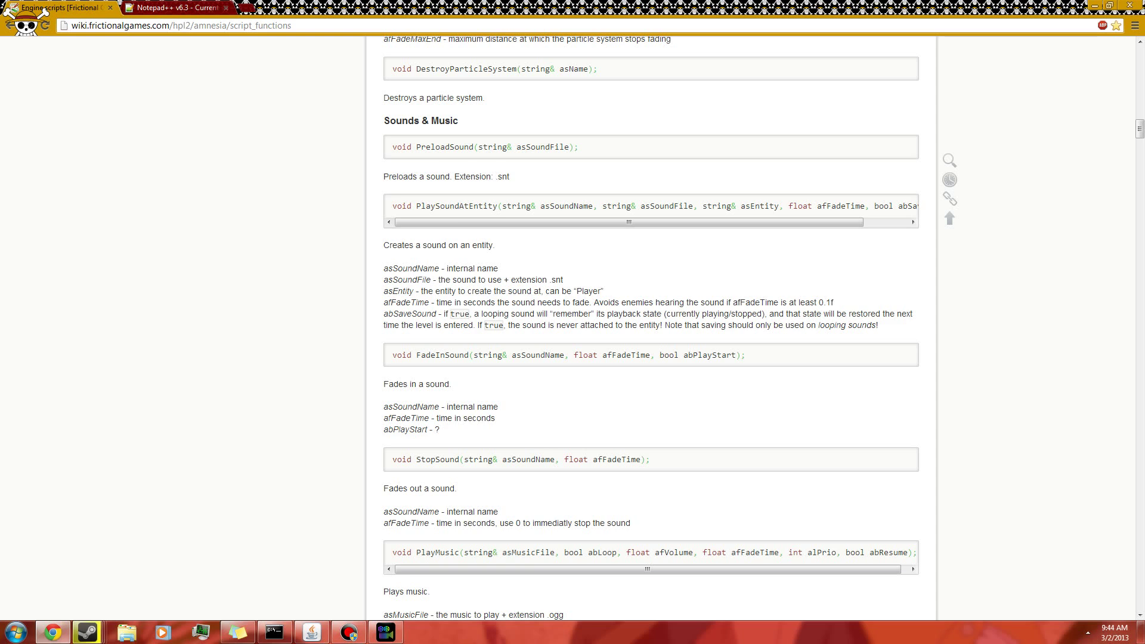
pyautogui.scroll(-3)
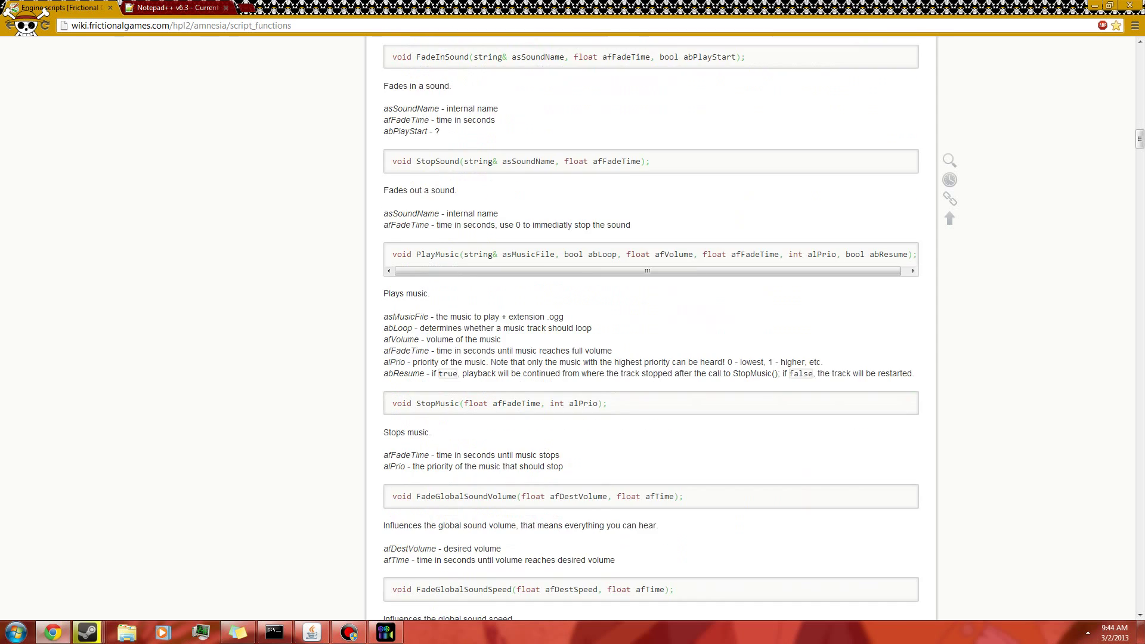
pyautogui.scroll(-3)
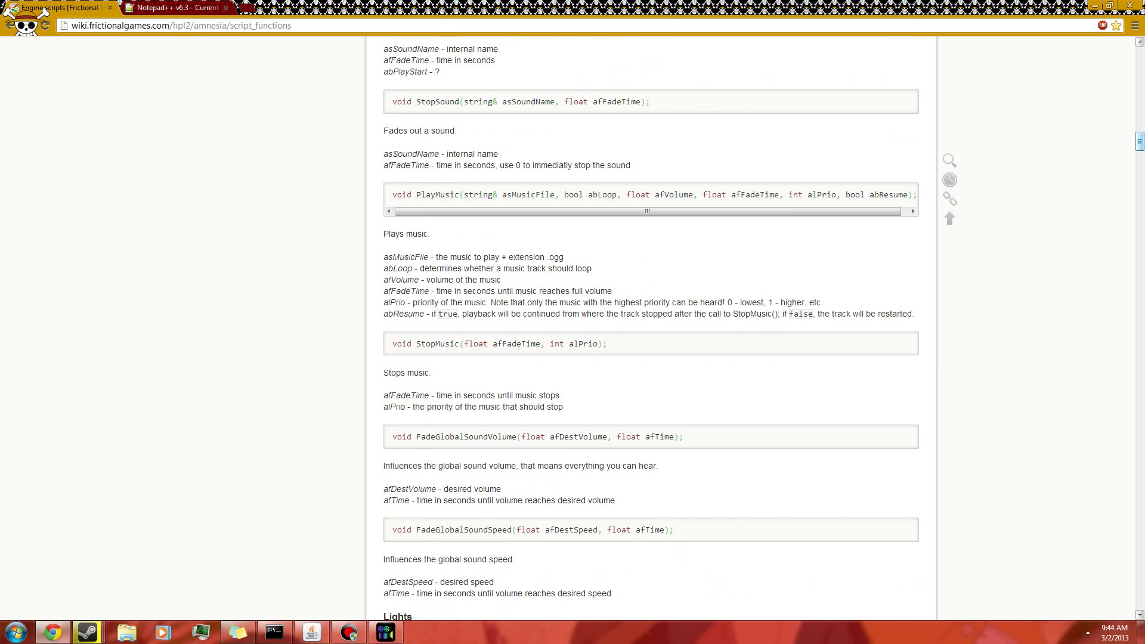
pyautogui.scroll(3)
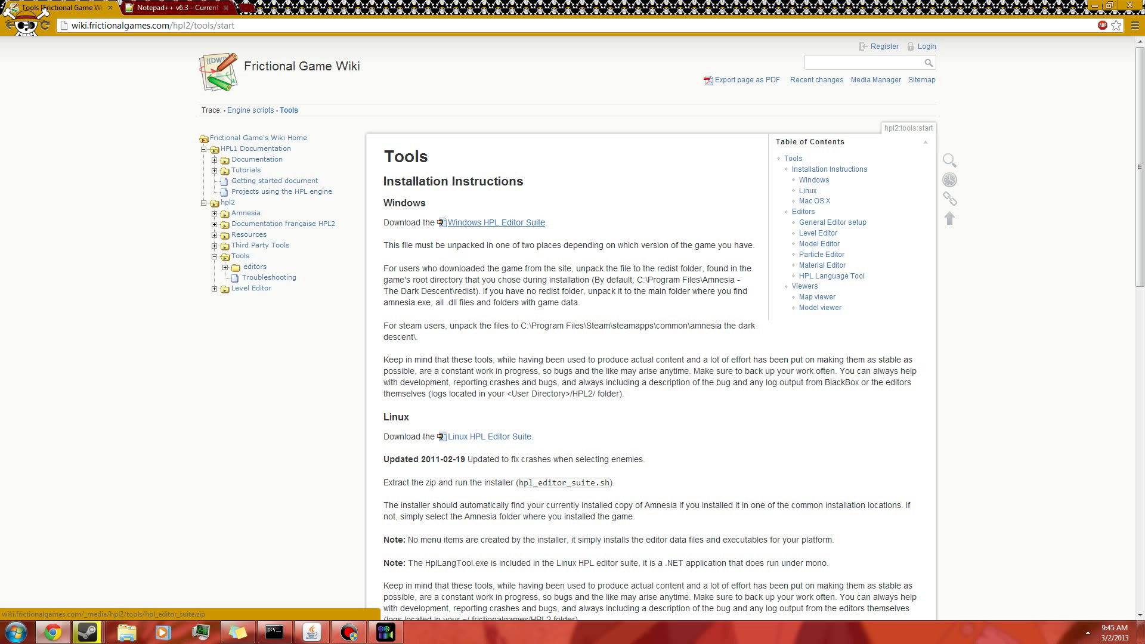
# - Download the Windows HPL Editor Suite and open hpl_editor_suite.zip in WinRAR
pyautogui.click(494, 222)
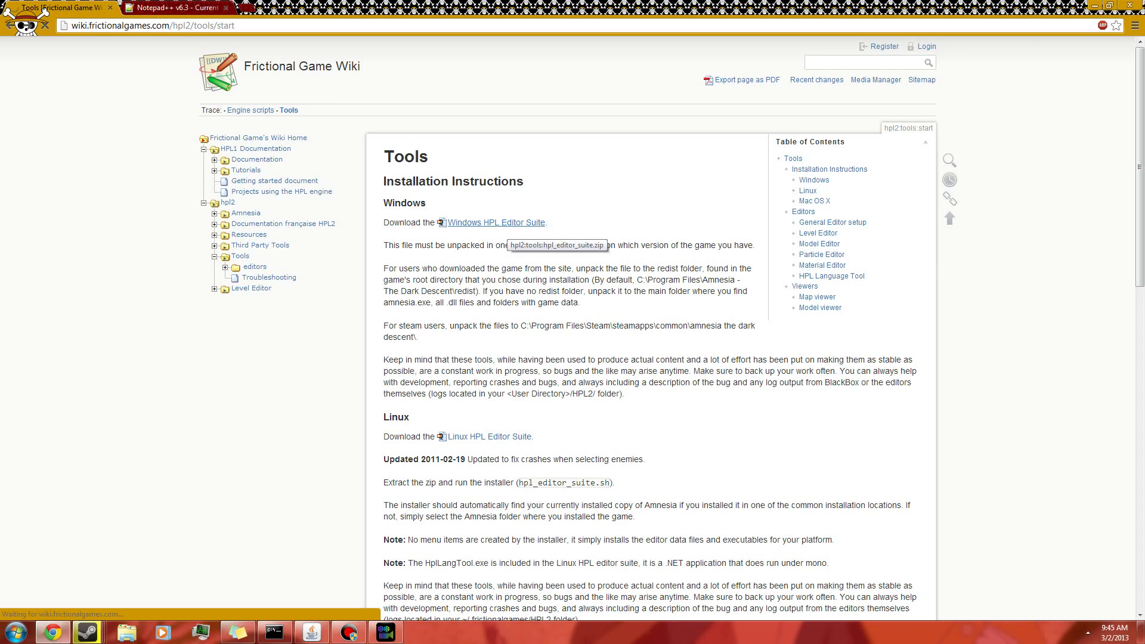
pyautogui.click(494, 222)
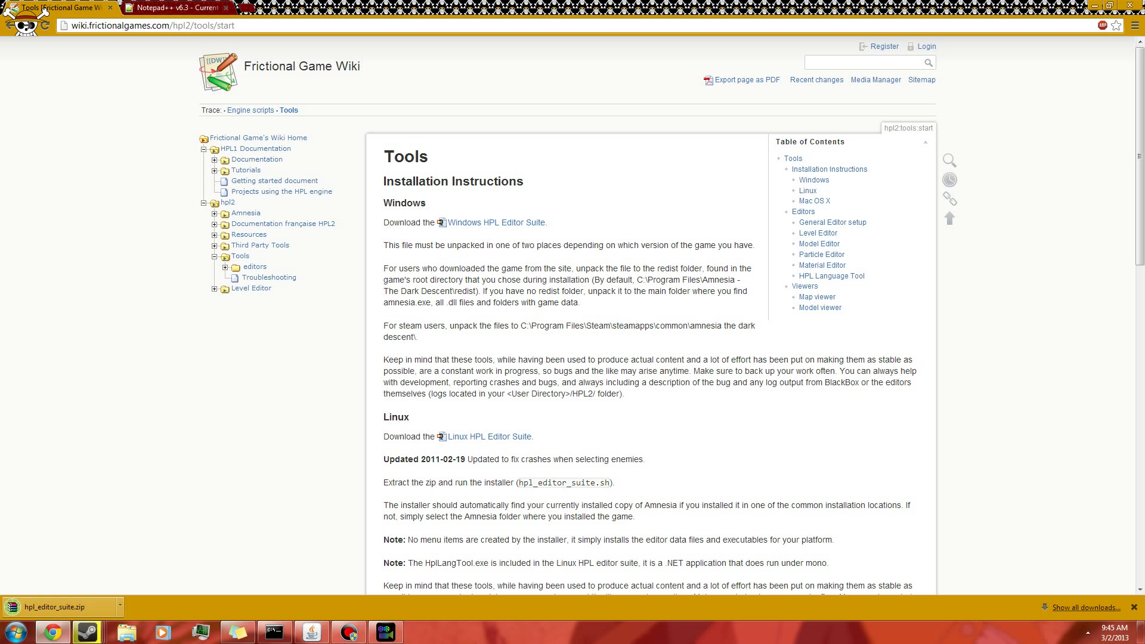
pyautogui.click(58, 607)
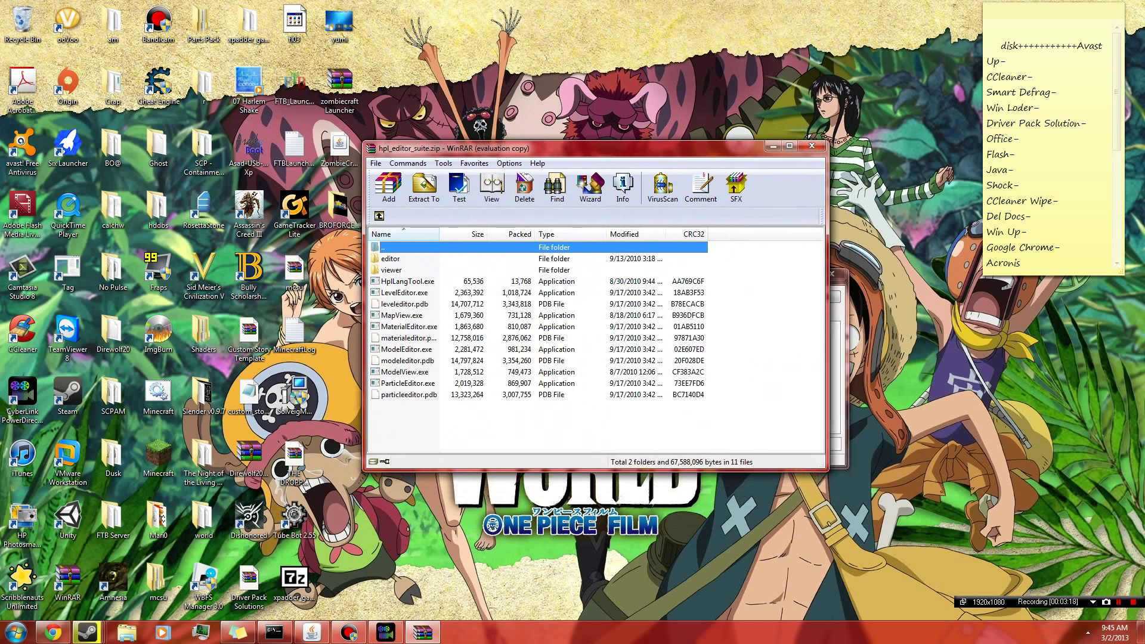
# - Move the WinRAR archive window further to the right
pyautogui.moveTo(599, 148); pyautogui.dragTo(623, 163)
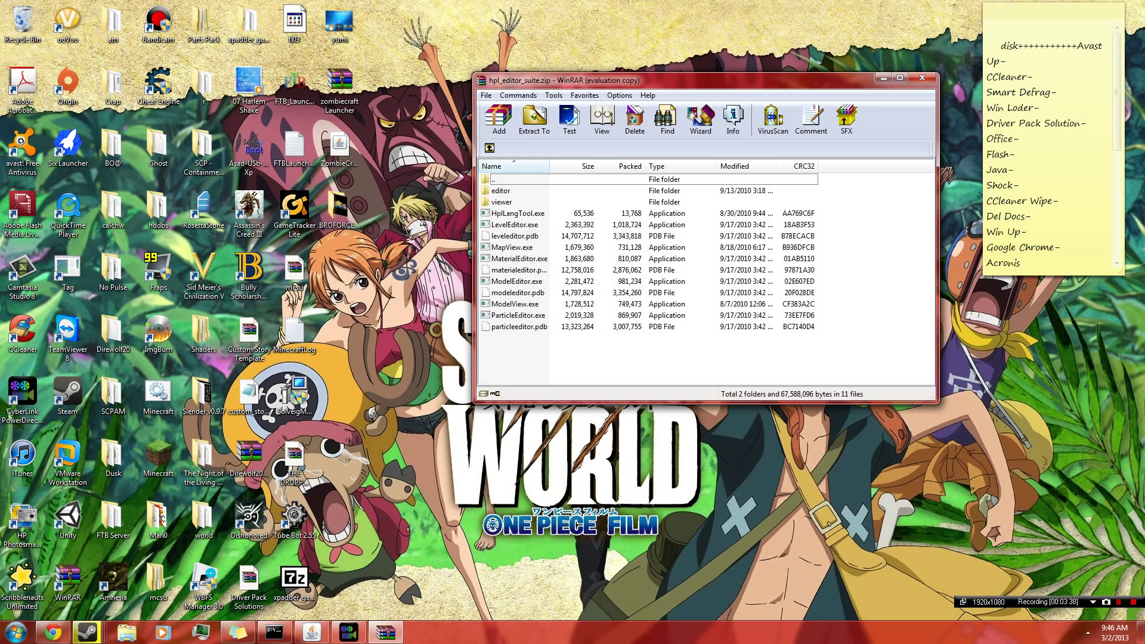
# - Bring up context menus on desktop items, heading toward Local Disk (C:) in Explorer
pyautogui.rightClick(112, 581)
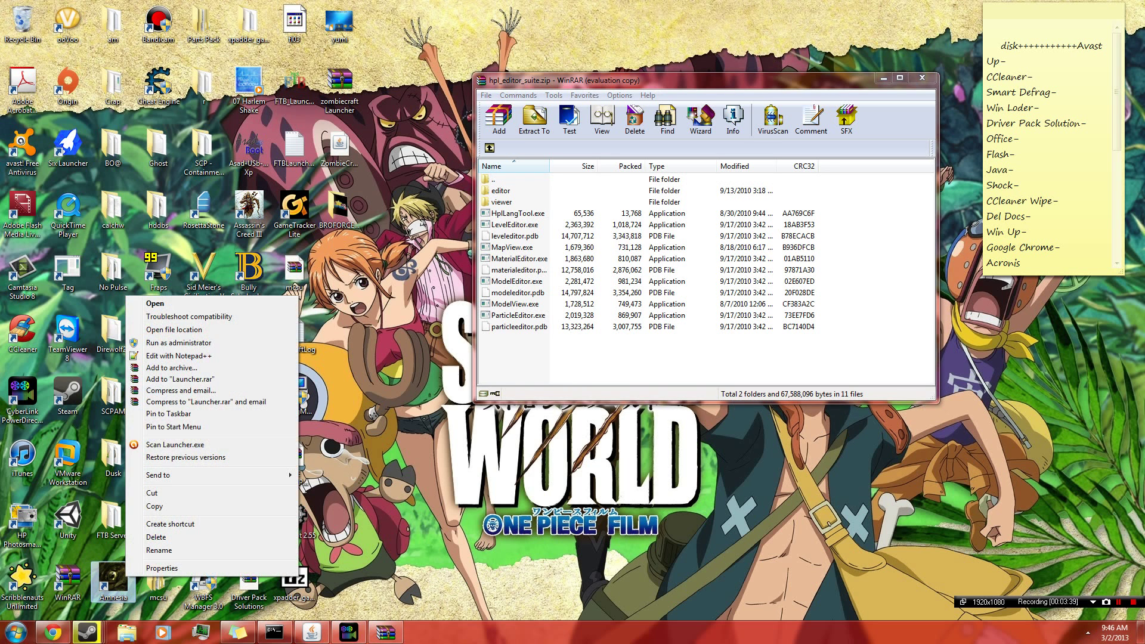
pyautogui.moveTo(174, 329)
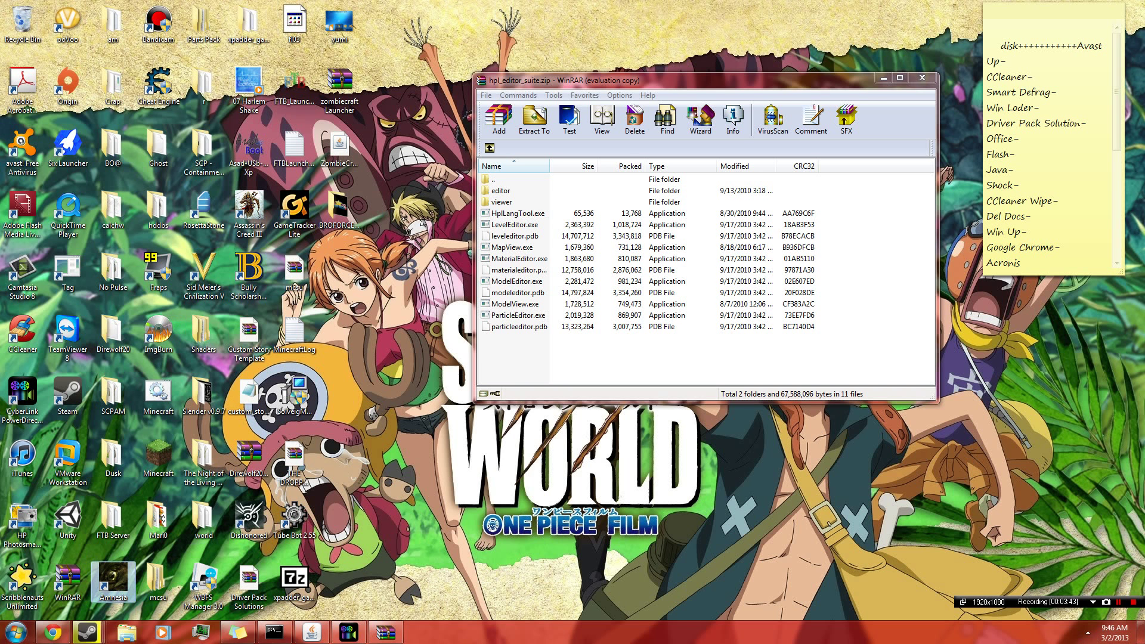
pyautogui.rightClick(112, 577)
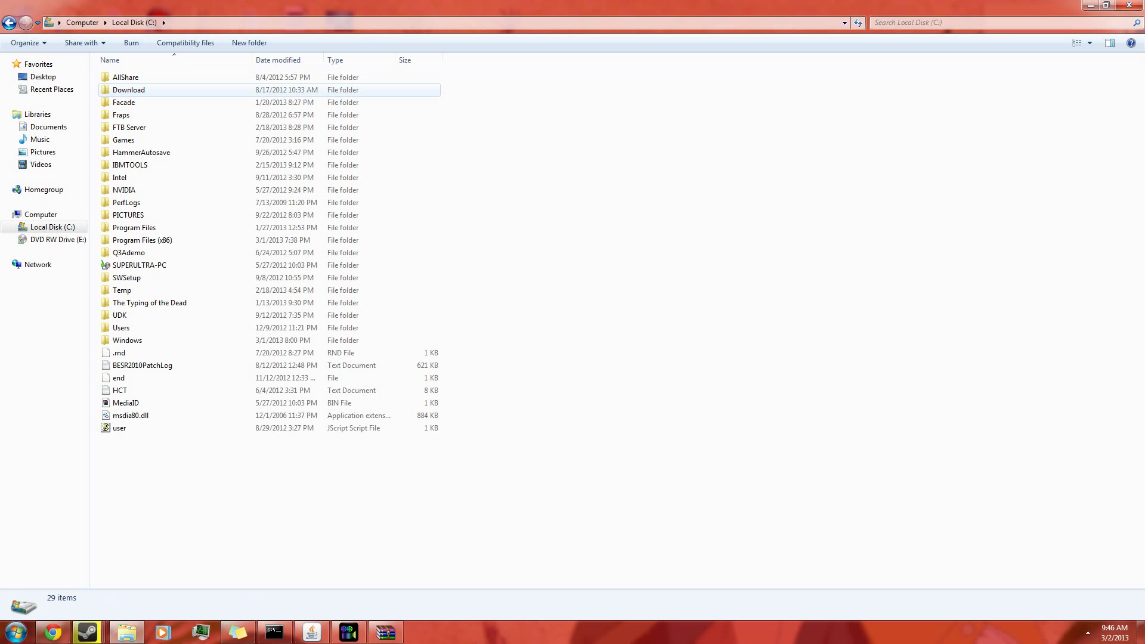
# - Navigate from Local Disk (C:) into Program Files (x86) > Amnesia - The Dark Descent
pyautogui.doubleClick(142, 239)
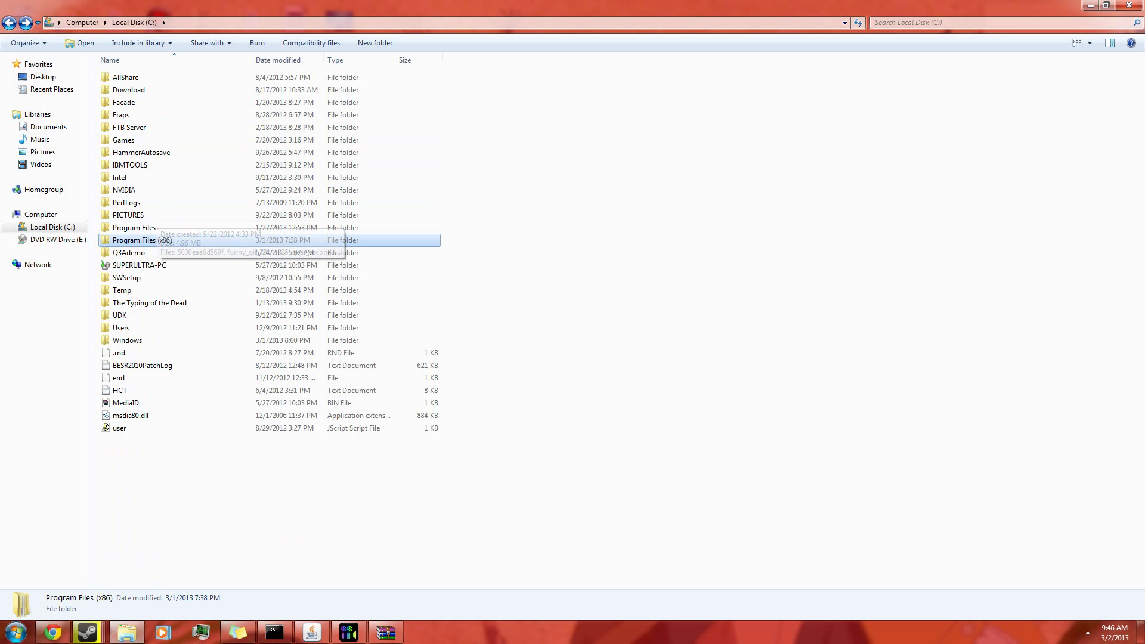
pyautogui.doubleClick(135, 239)
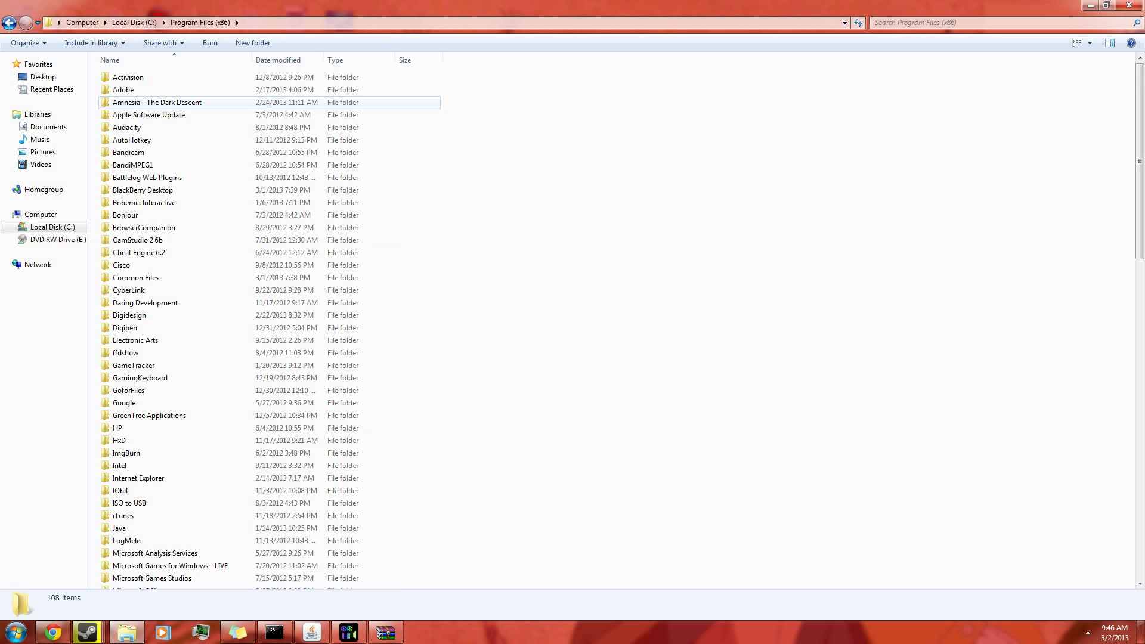
pyautogui.doubleClick(155, 102)
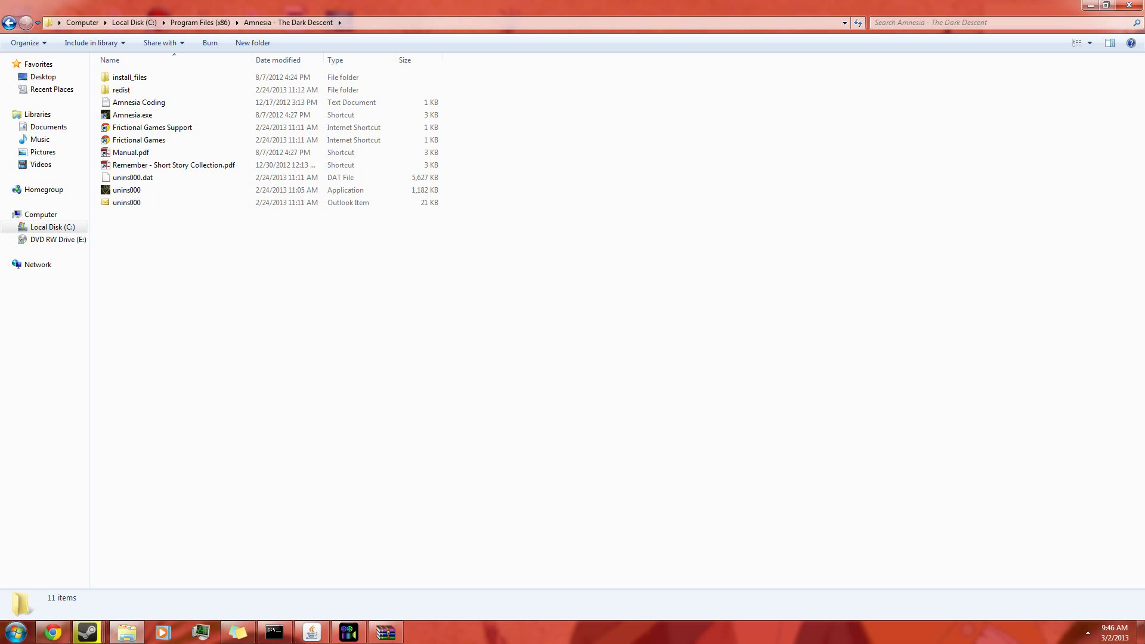
pyautogui.press('ctrl+a')
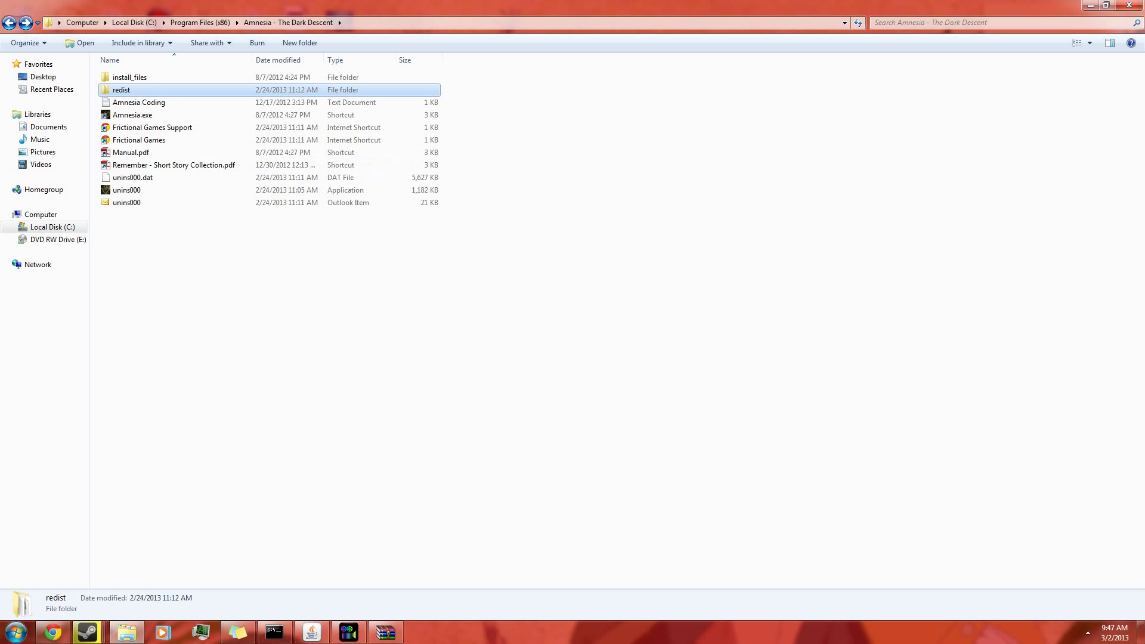
# - Extract all HPL editor suite files into the redist folder and maximize the Explorer window
pyautogui.doubleClick(122, 90)
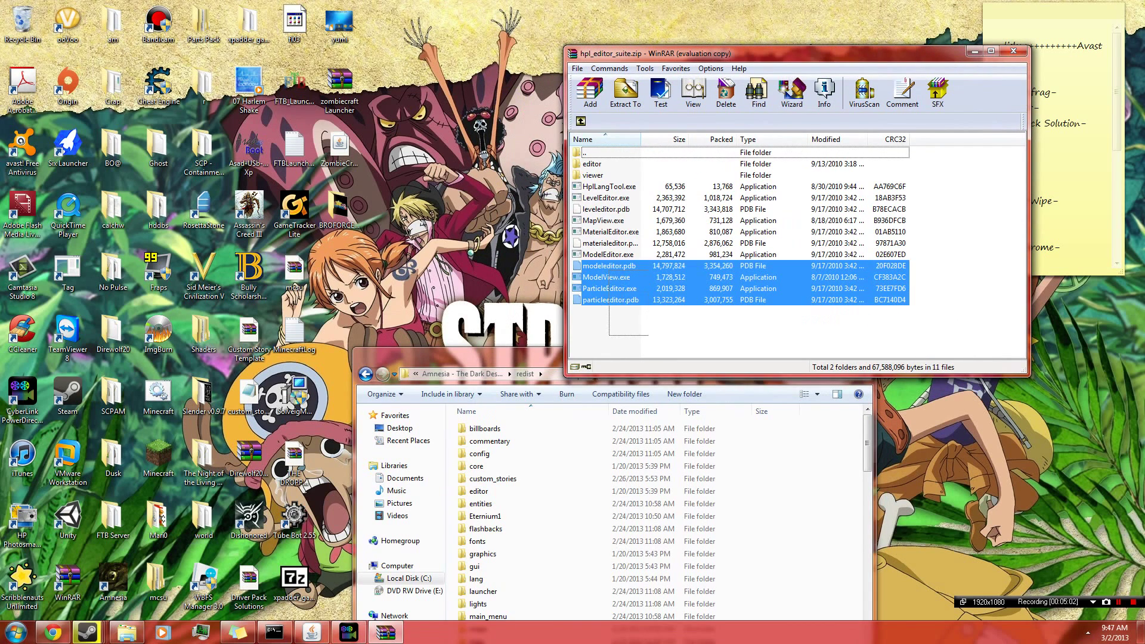
pyautogui.press('ctrl+a')
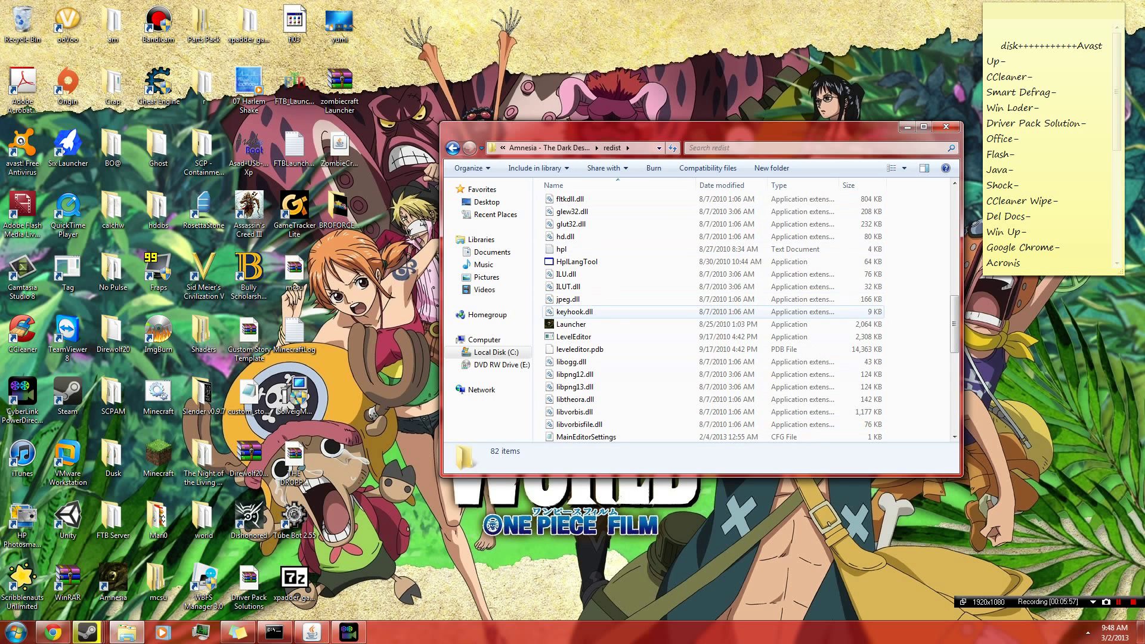
pyautogui.moveTo(561, 249)
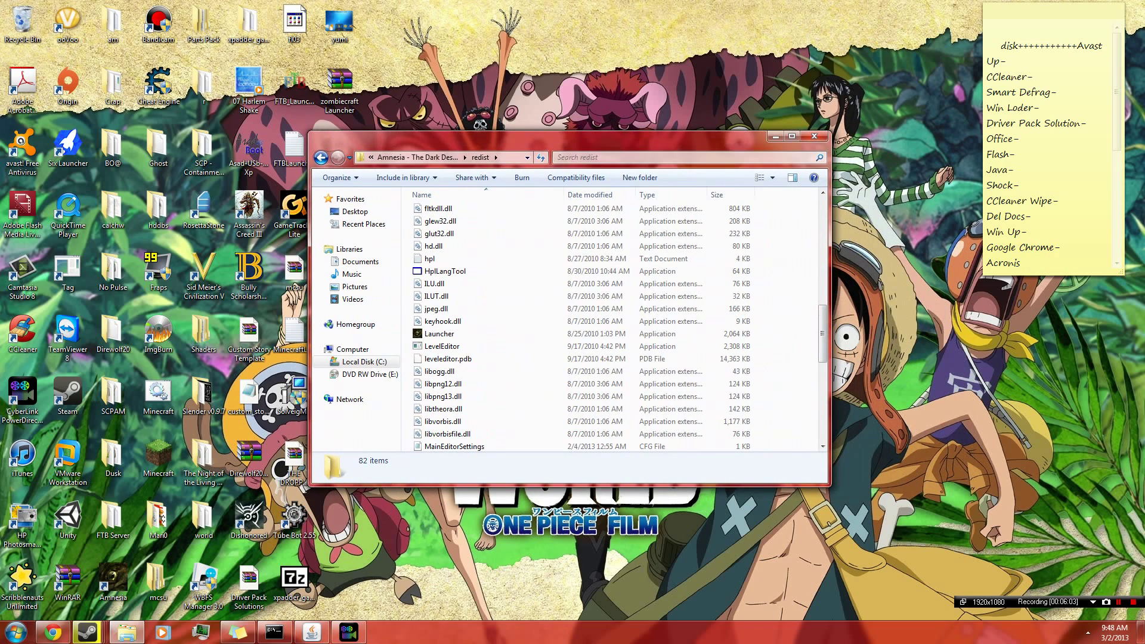
pyautogui.click(791, 136)
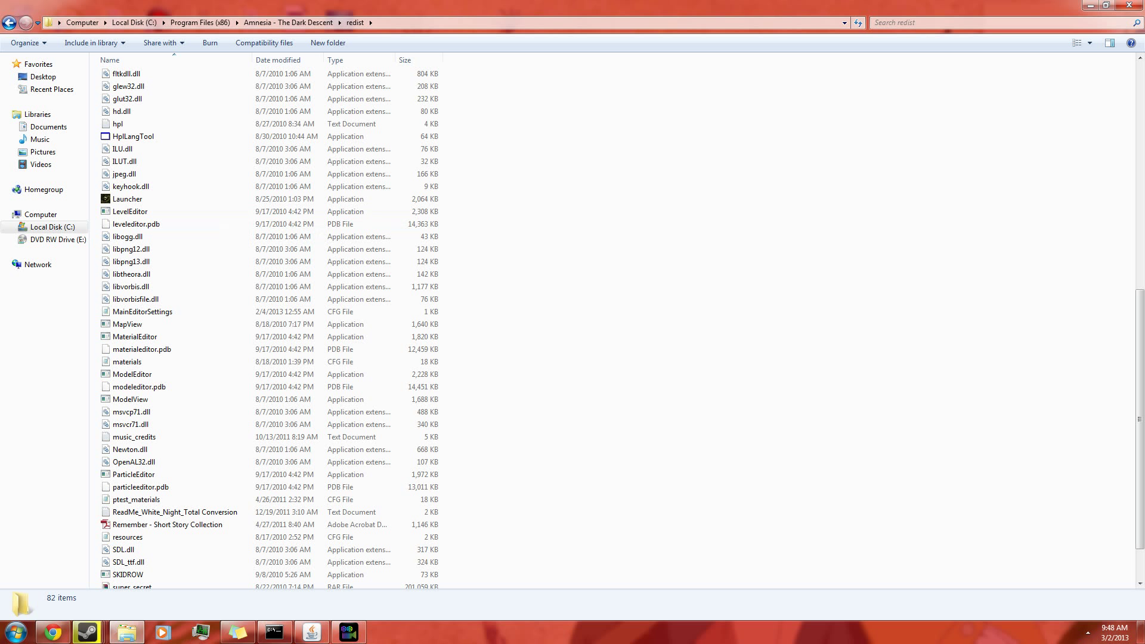
# - Launch LevelEditor.exe from the redist folder, opening a new Unnamed Map
pyautogui.doubleClick(130, 211)
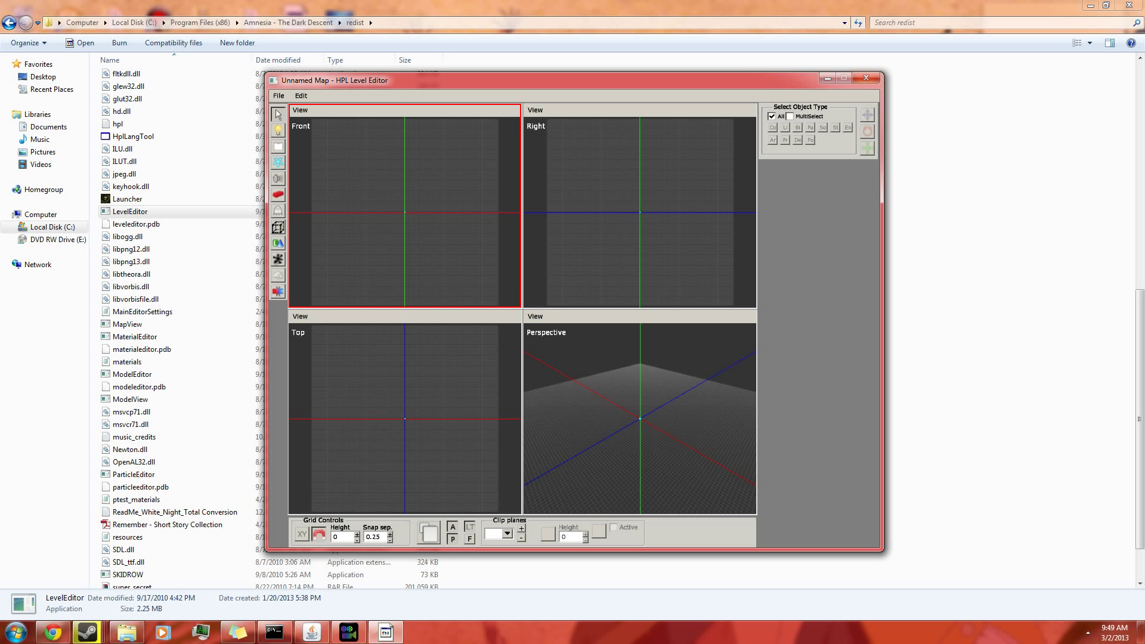
pyautogui.moveTo(864, 78)
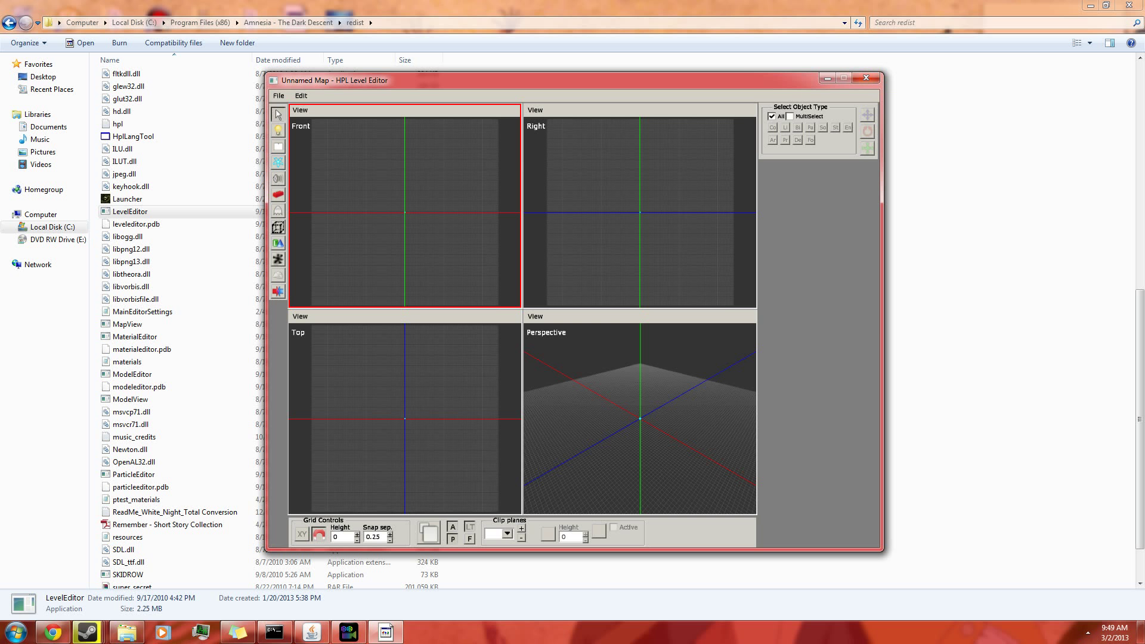
# - Close the Level Editor and browse into the custom_stories folder from redist
pyautogui.click(864, 79)
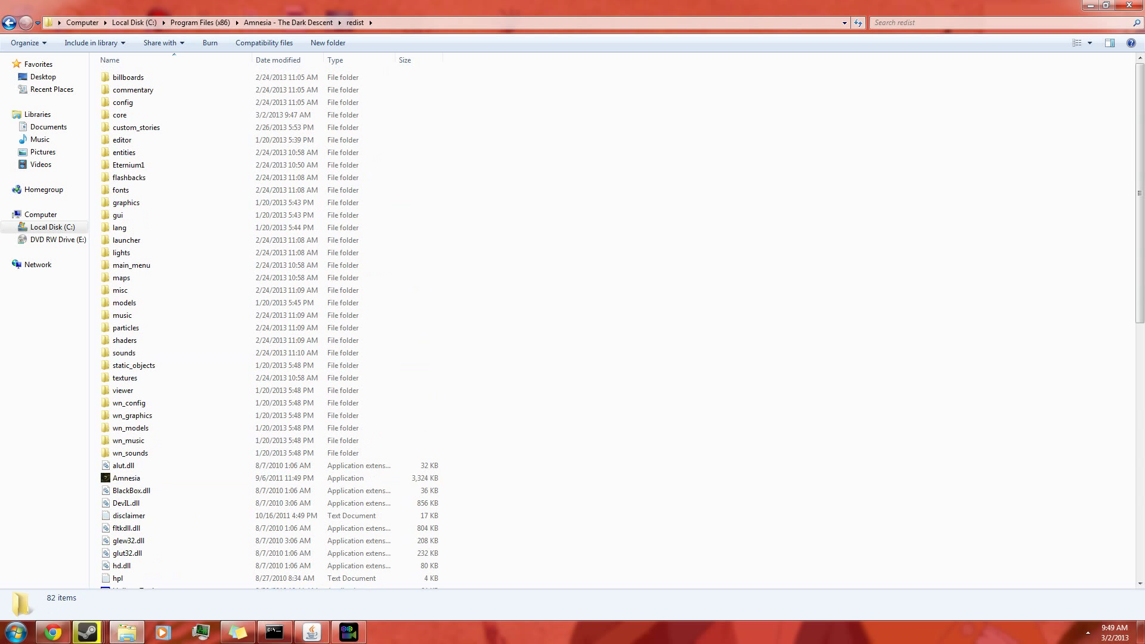
pyautogui.click(136, 127)
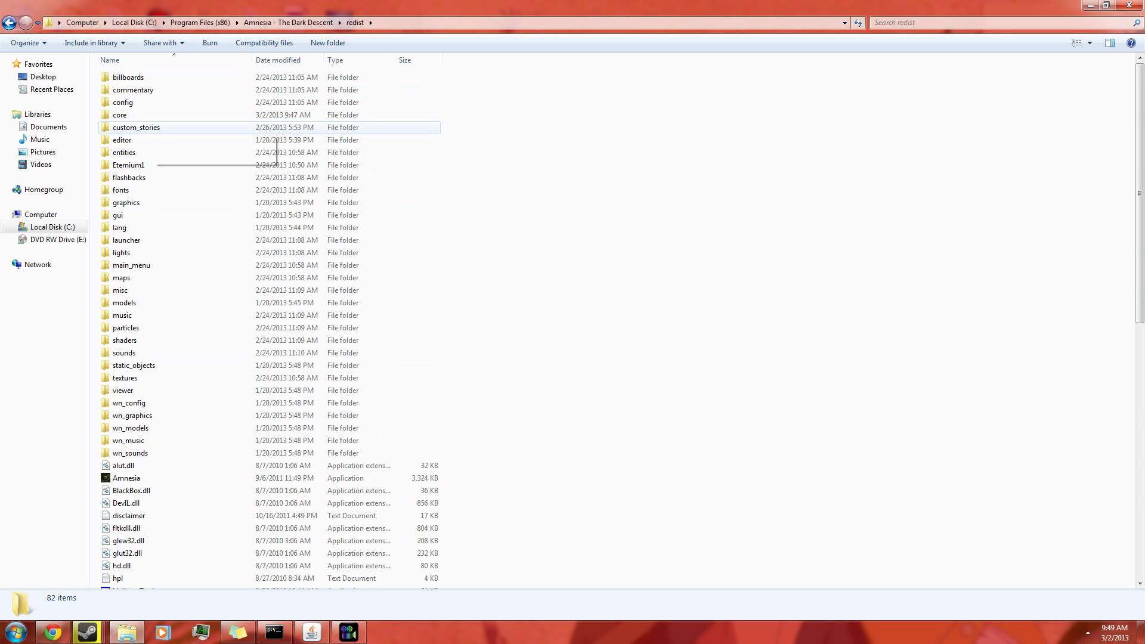
pyautogui.doubleClick(136, 128)
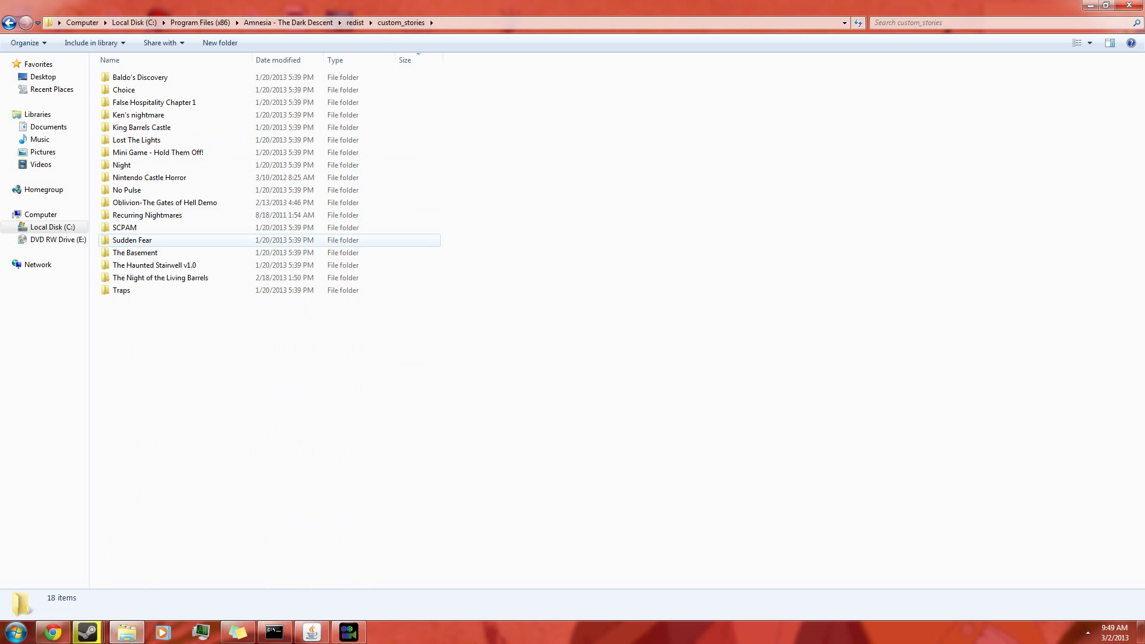
pyautogui.click(355, 22)
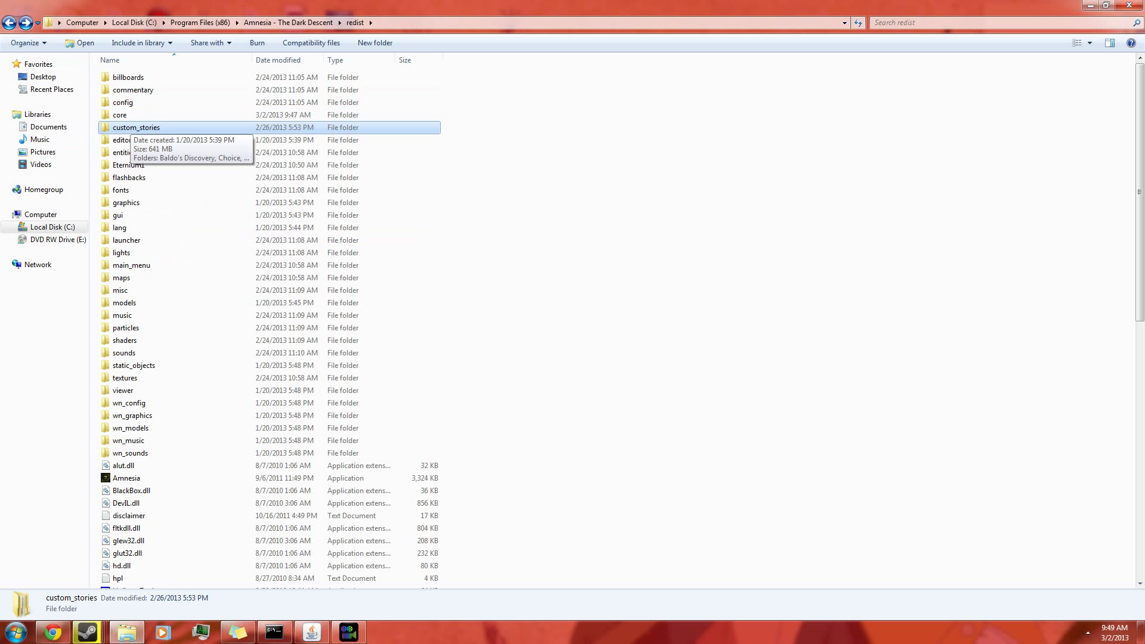
pyautogui.doubleClick(135, 128)
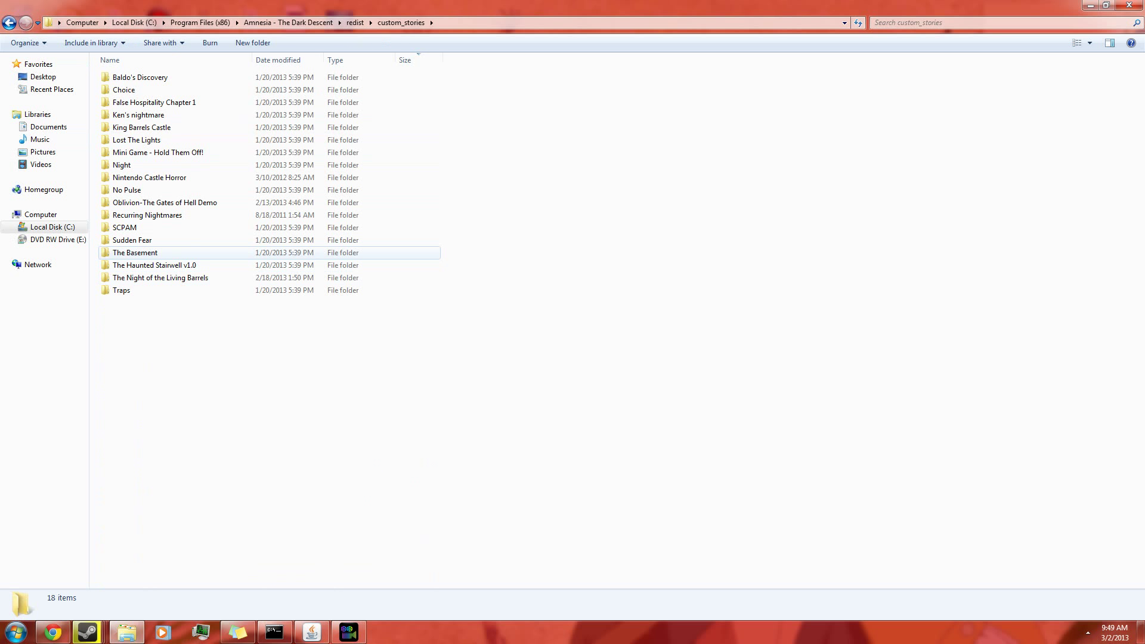
# - Look inside the Baldo's Discovery story folder, then return to redist
pyautogui.click(139, 76)
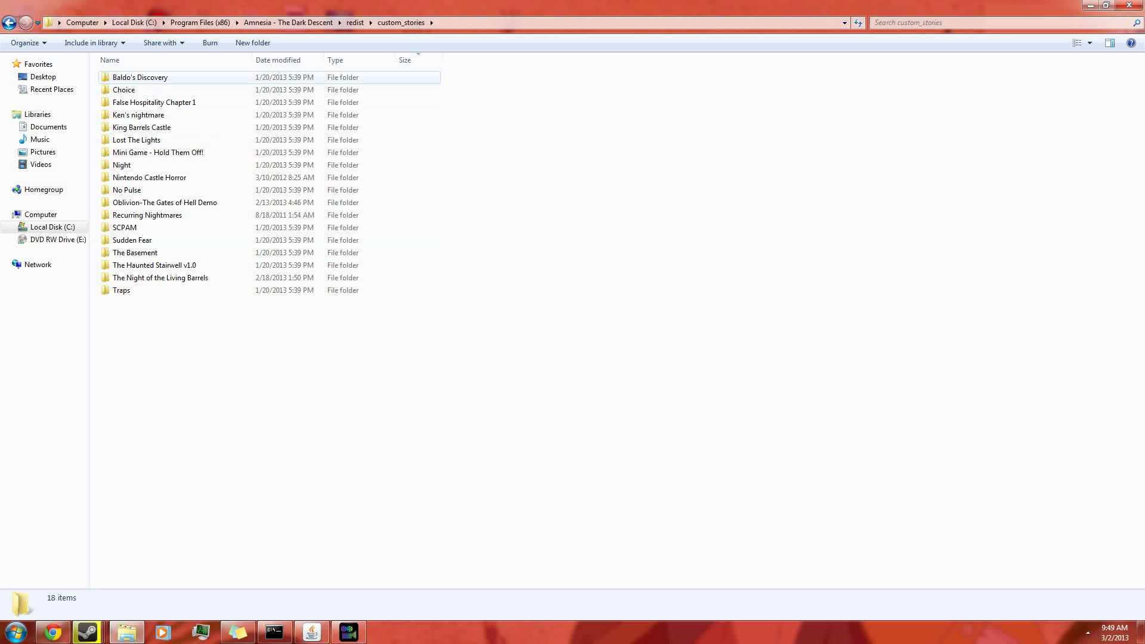
pyautogui.doubleClick(140, 76)
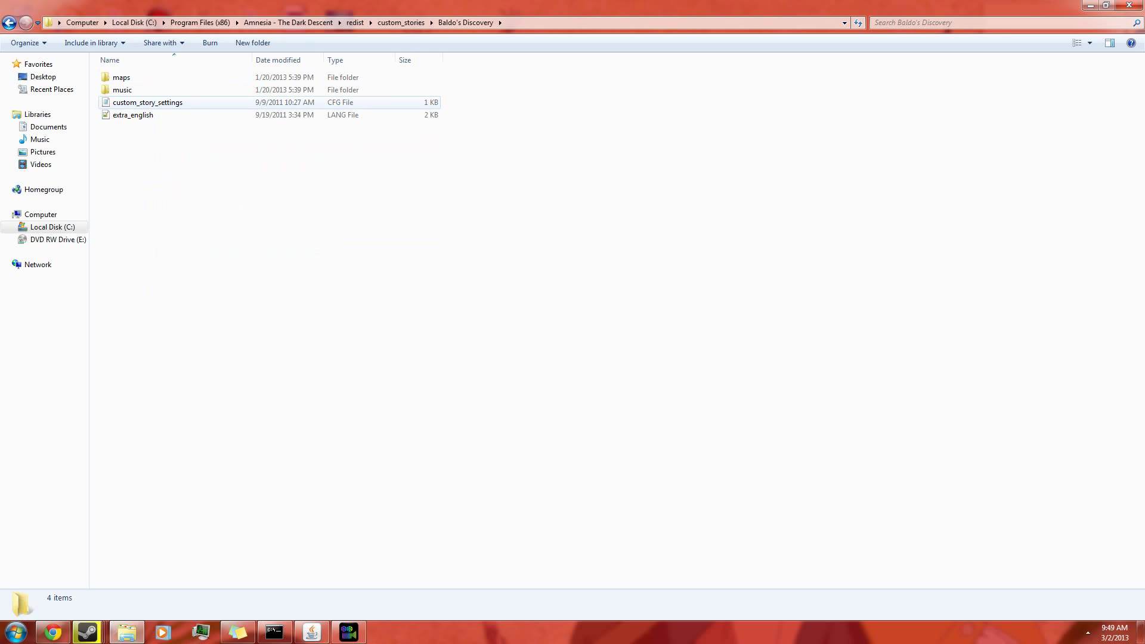
pyautogui.click(123, 89)
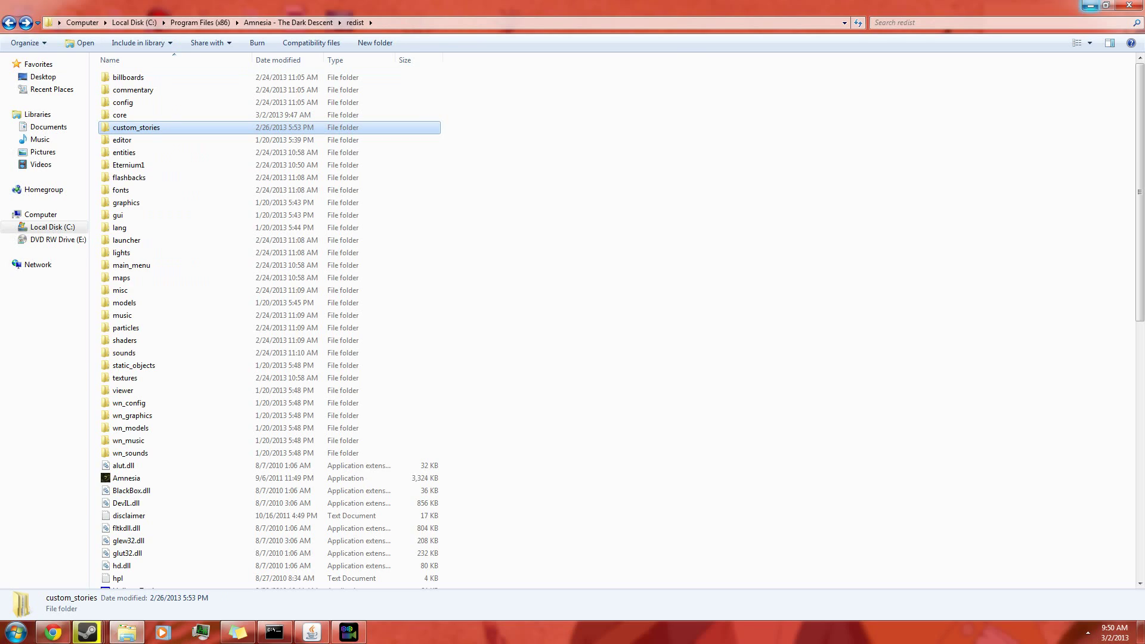
pyautogui.moveTo(1113, 7)
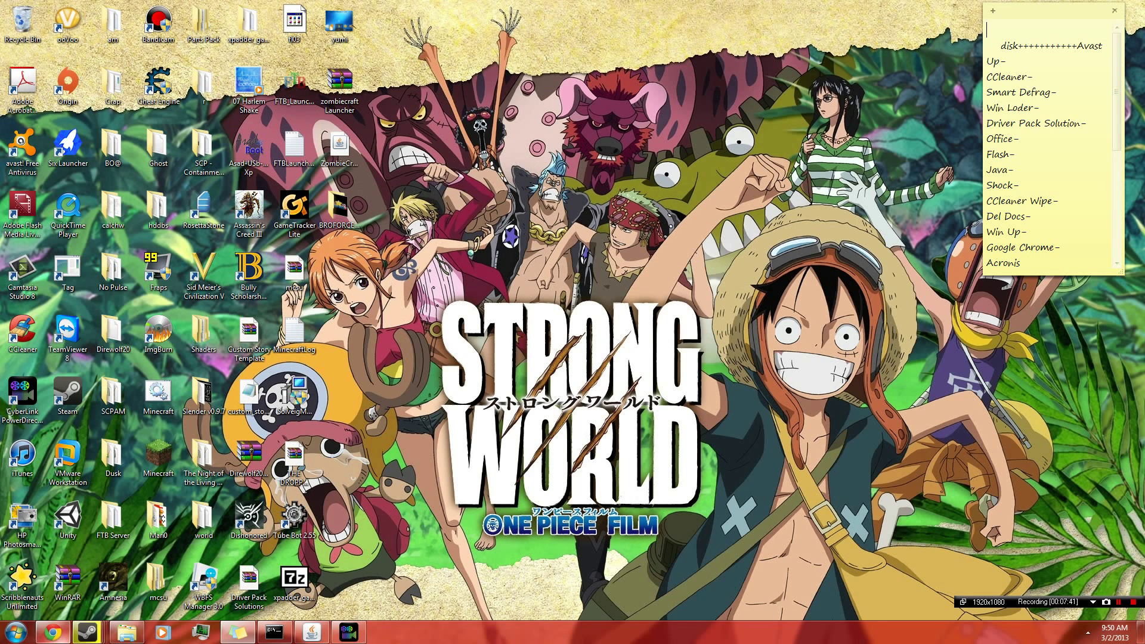
# - Switch from the redist folder window to the web browser on the taskbar
pyautogui.click(112, 515)
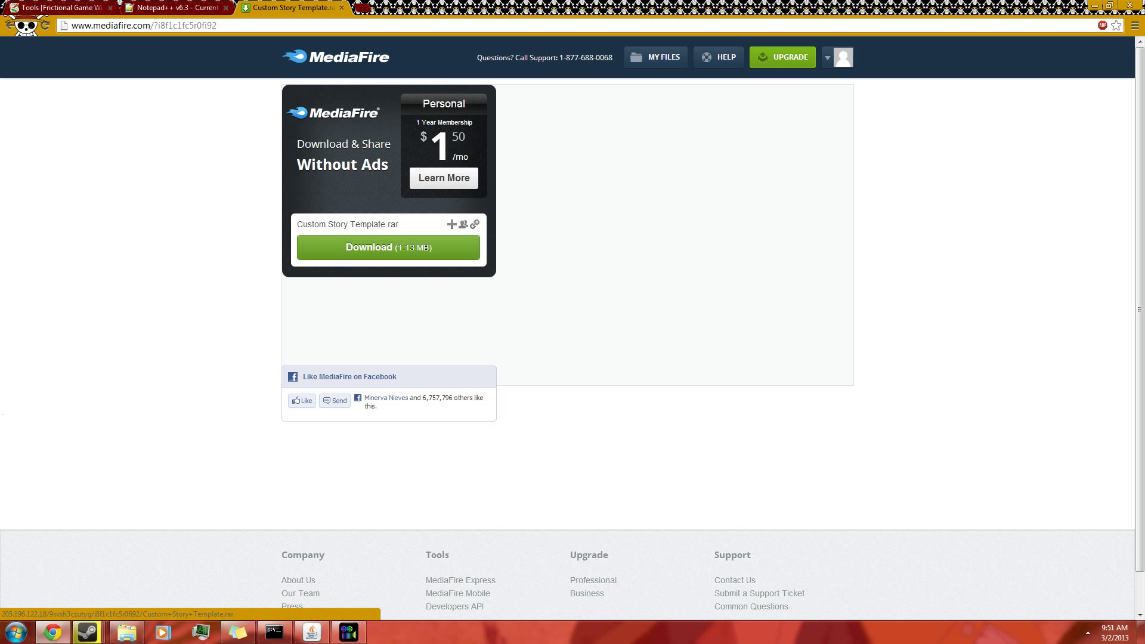
# - Download Custom Story Template.rar (1.13 MB) from its MediaFire page
pyautogui.click(388, 247)
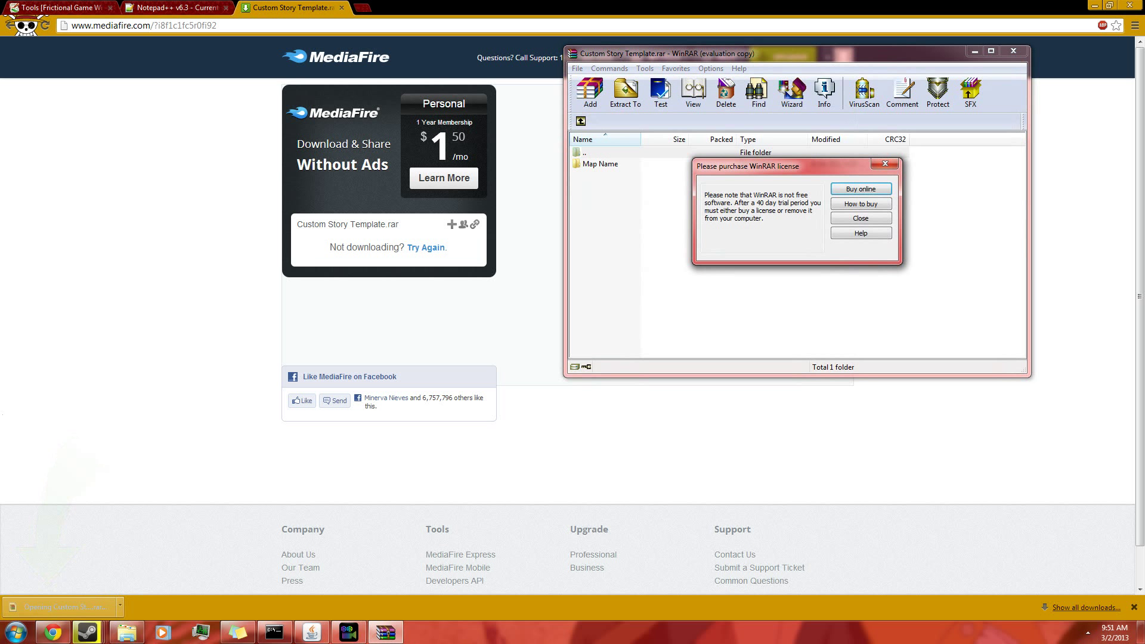
# - Dismiss WinRAR's license reminder and return from Map Name to the archive root
pyautogui.click(860, 217)
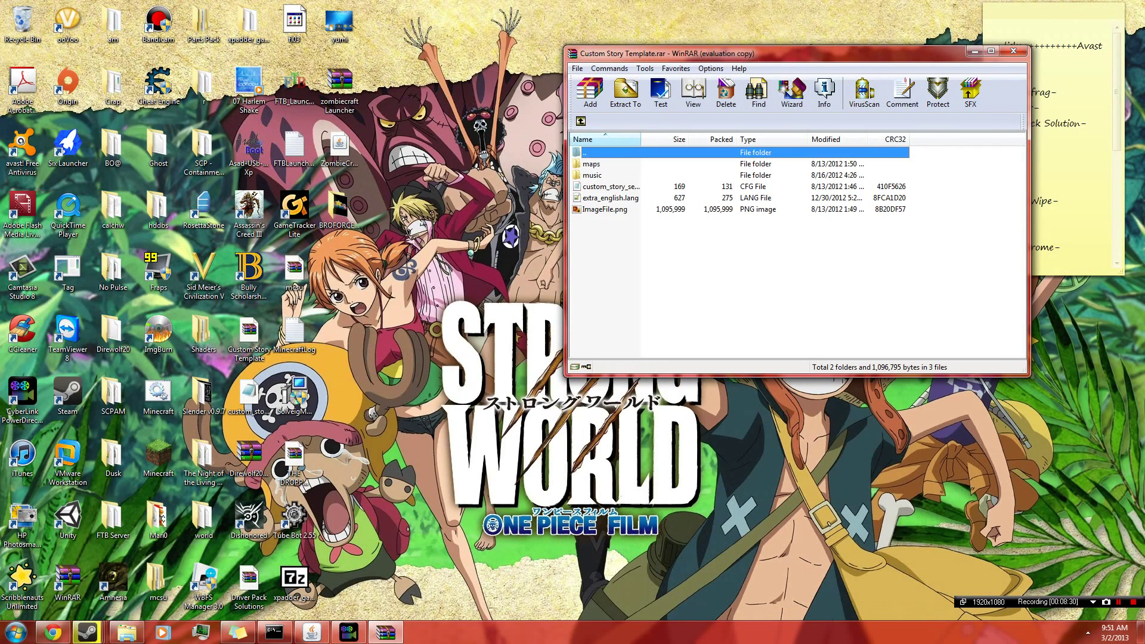
pyautogui.doubleClick(591, 163)
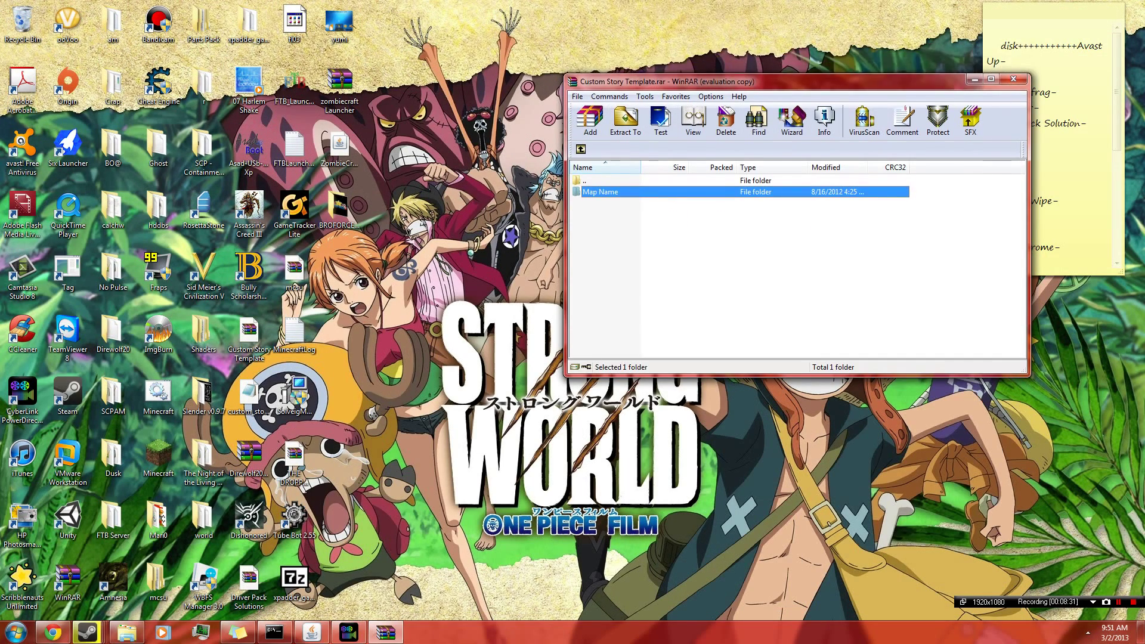